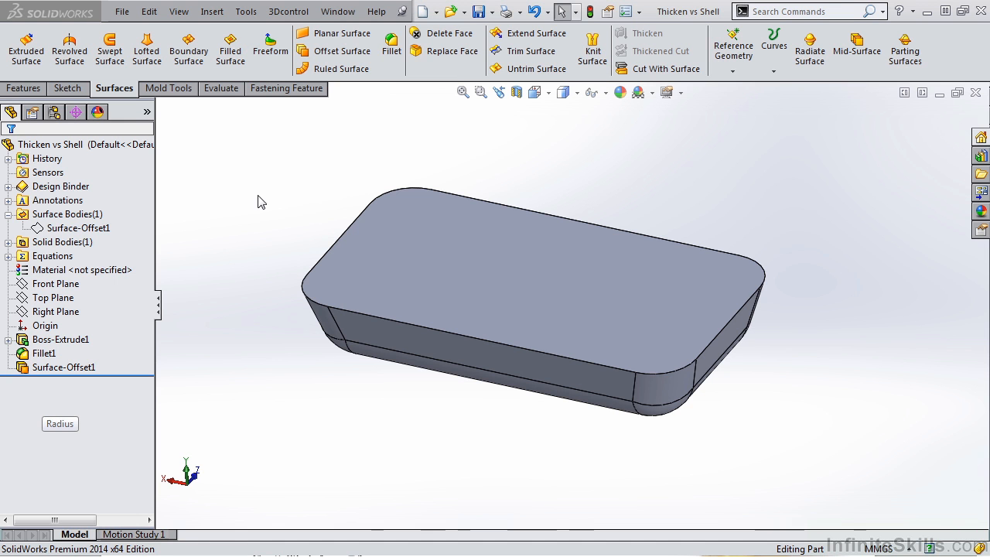
pyautogui.moveTo(284, 199)
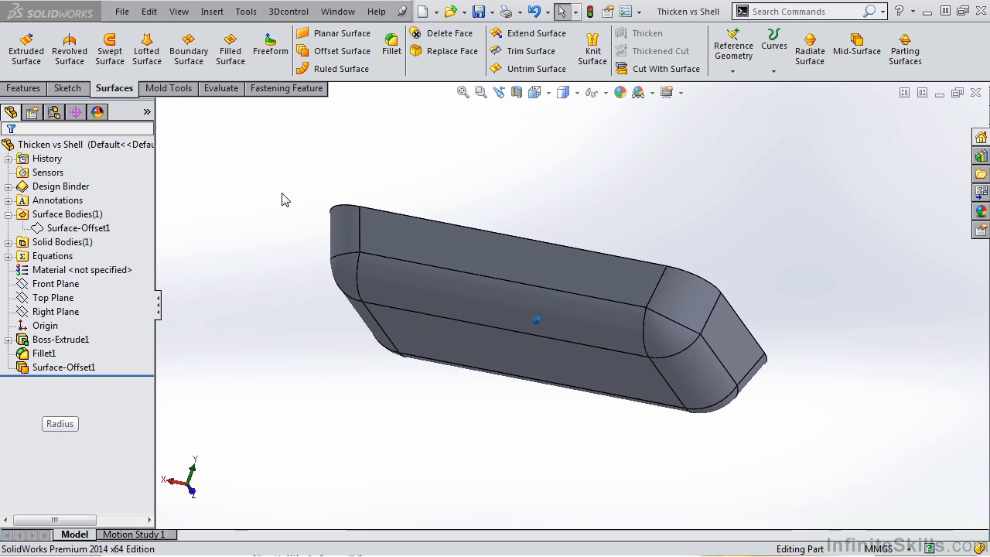
# Step: Orbit the block, hide the solid to expose Surface-Offset1, and expand Solid Bodies
pyautogui.moveTo(541, 310); pyautogui.dragTo(541, 255)
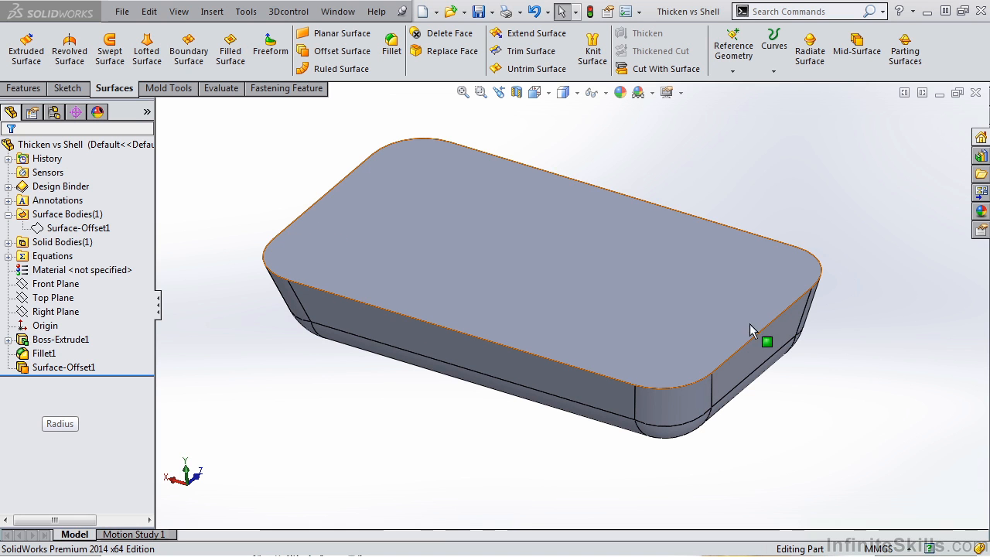
pyautogui.click(77, 227)
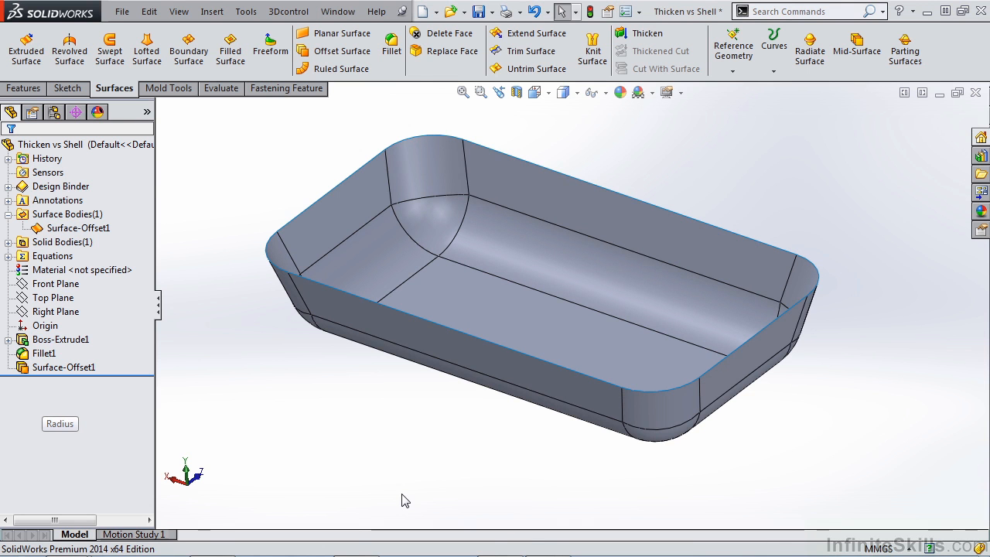
pyautogui.click(74, 227)
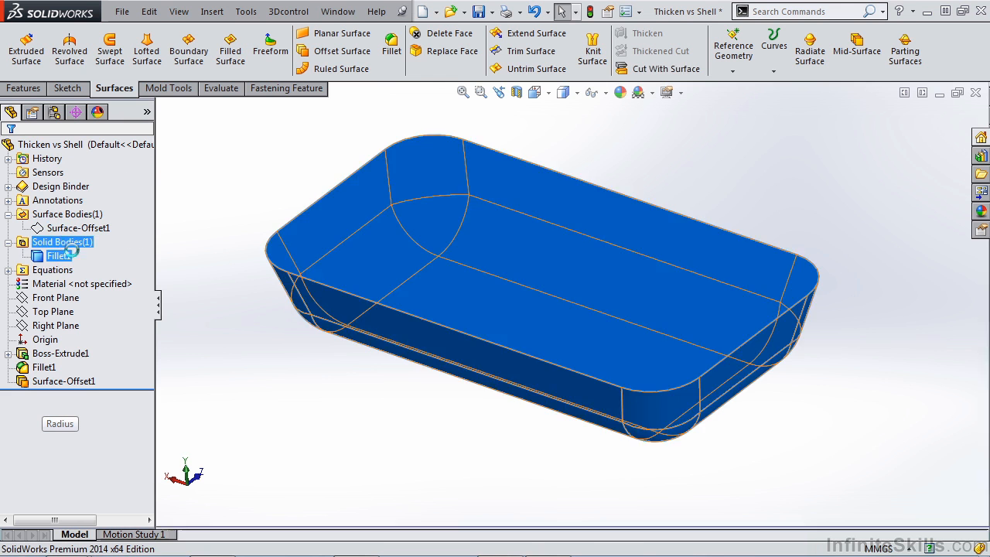
# Step: Shell the block from its top face, with thickness set to =WallThickness (4 mm)
pyautogui.click(24, 88)
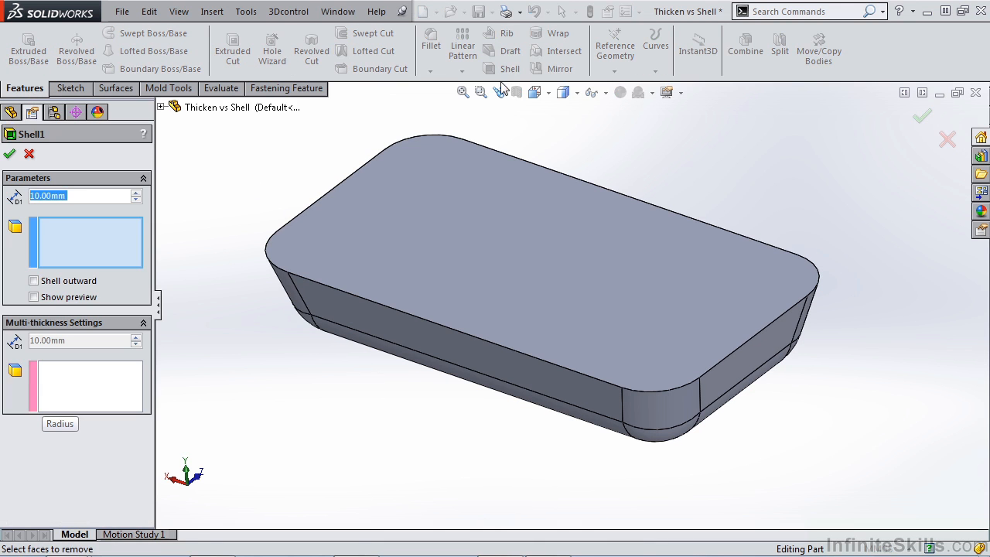
pyautogui.click(478, 203)
pyautogui.write('=')
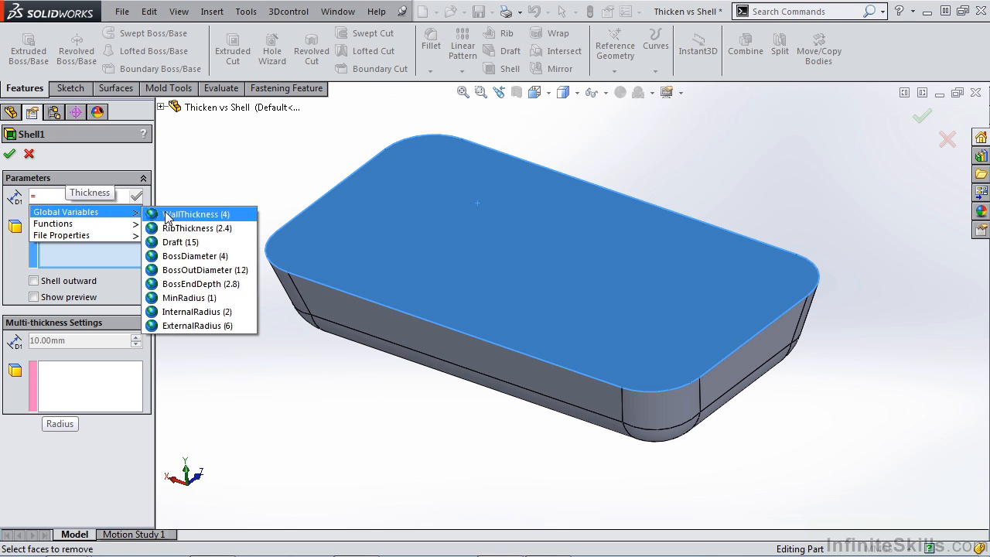
pyautogui.click(192, 214)
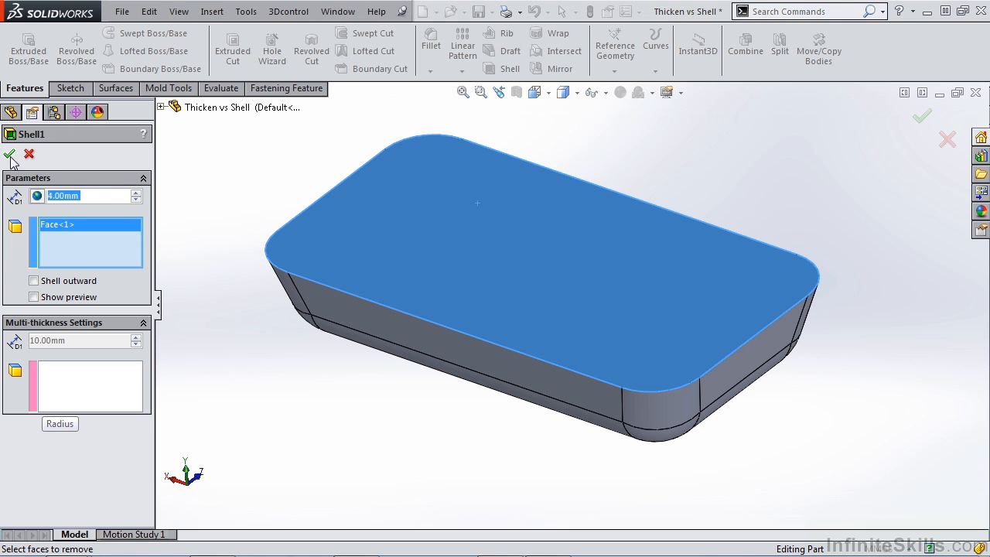
pyautogui.click(9, 155)
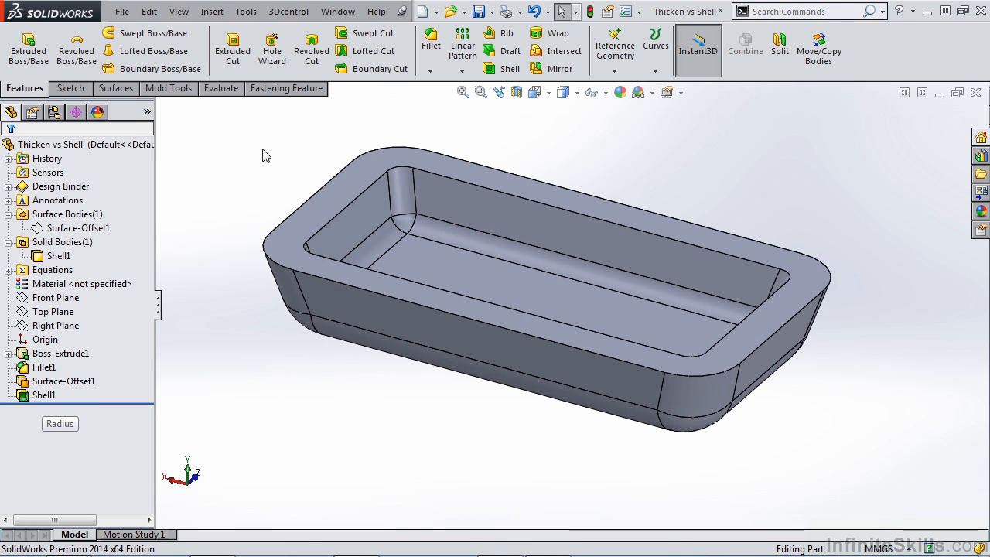
pyautogui.moveTo(263, 294)
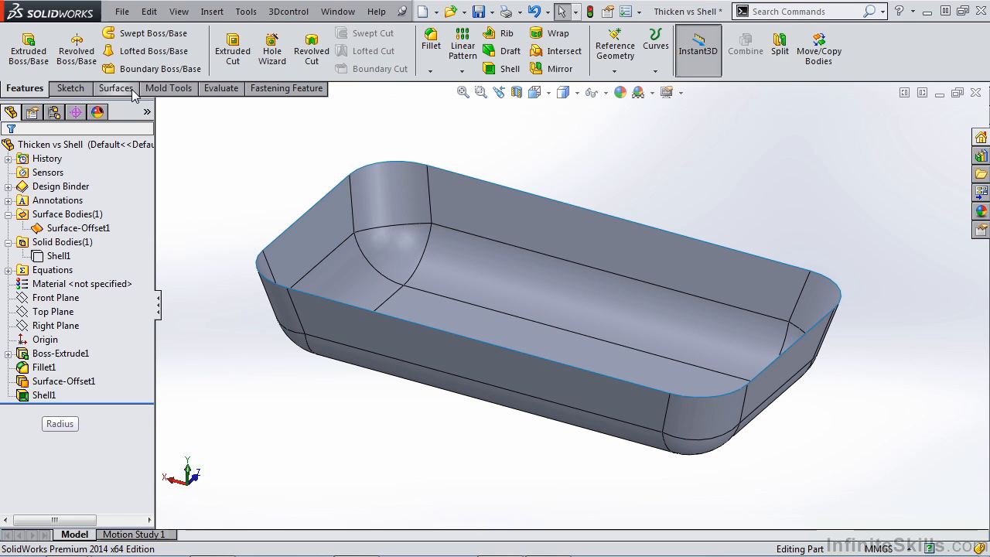
# Step: Thicken Surface-Offset1 into a separate 1.00 mm solid tray body
pyautogui.click(114, 89)
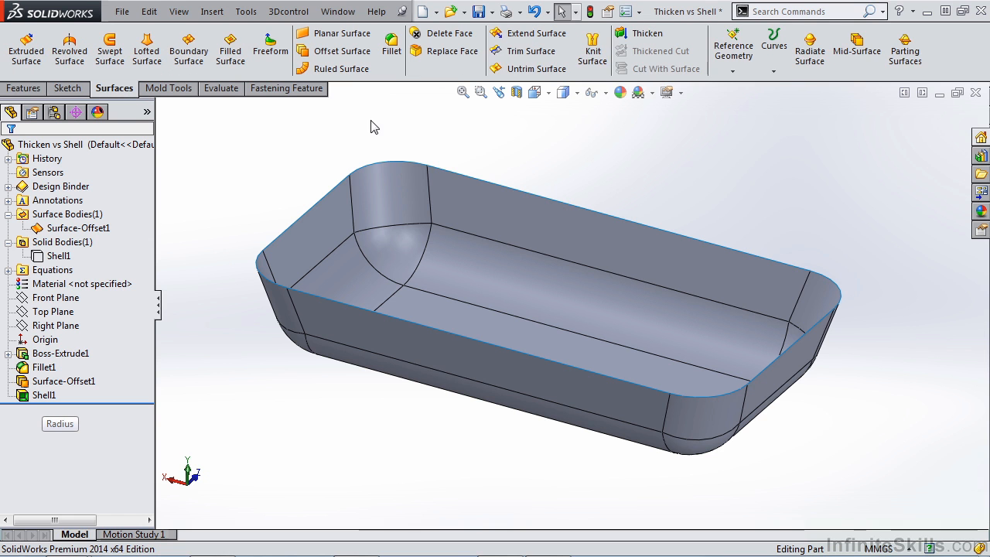
pyautogui.click(647, 33)
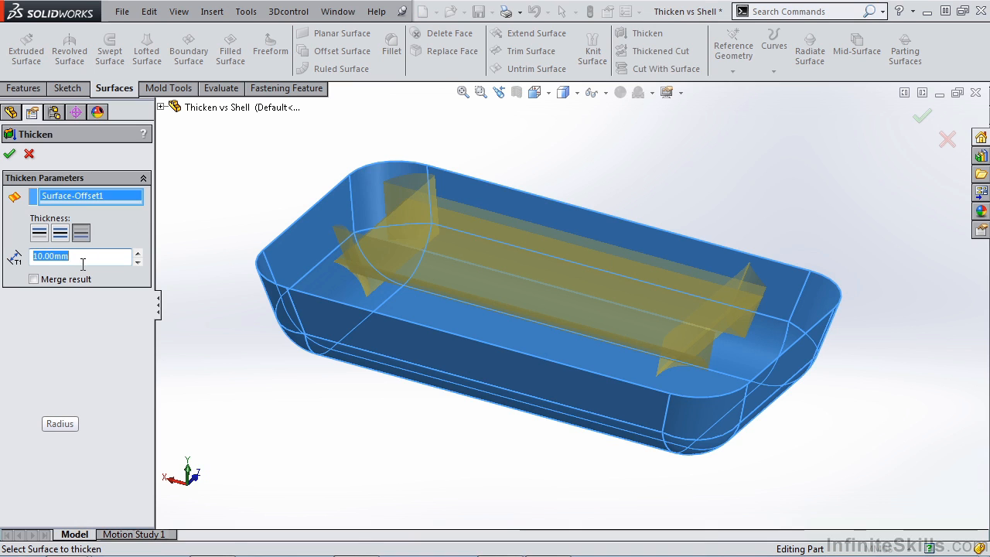
pyautogui.write('=')
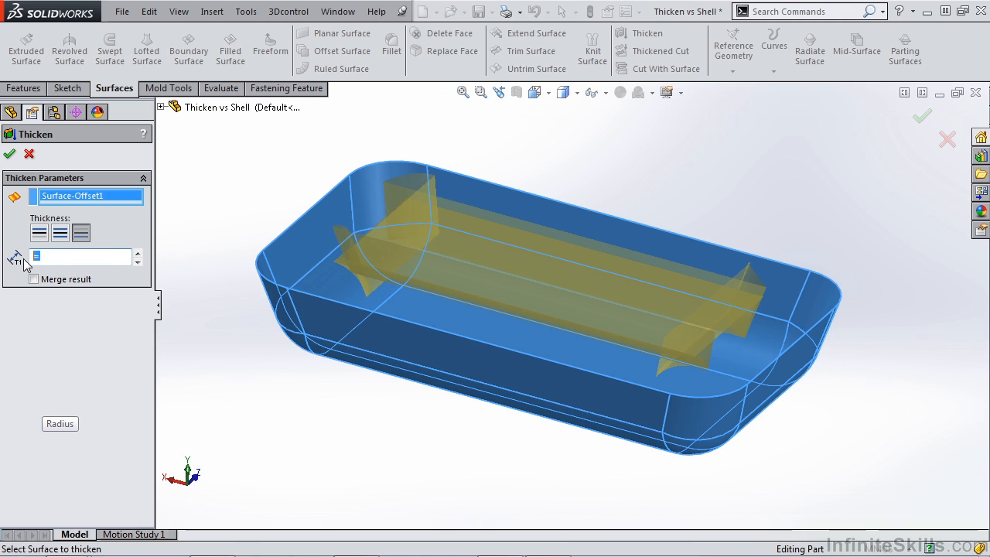
pyautogui.moveTo(78, 256)
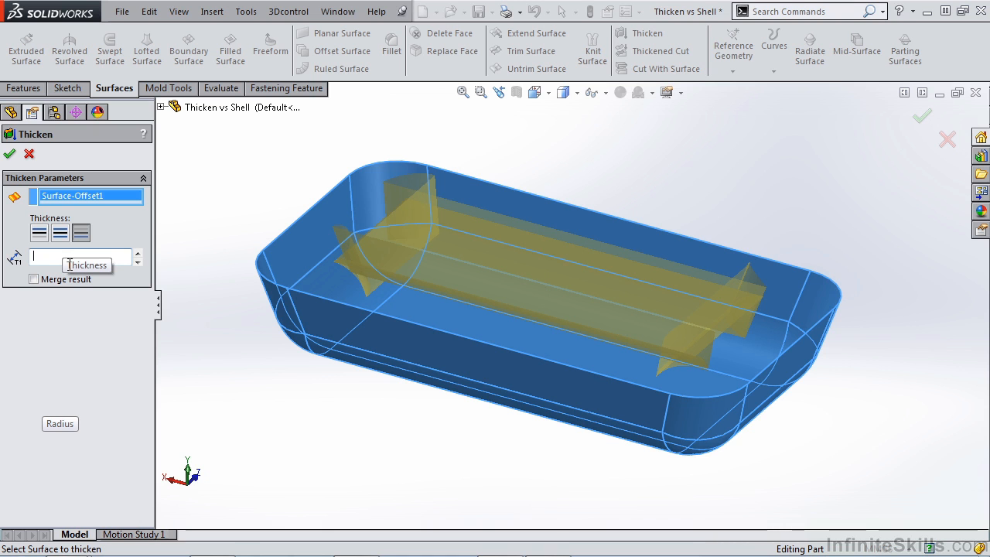
pyautogui.write('1.00mm')
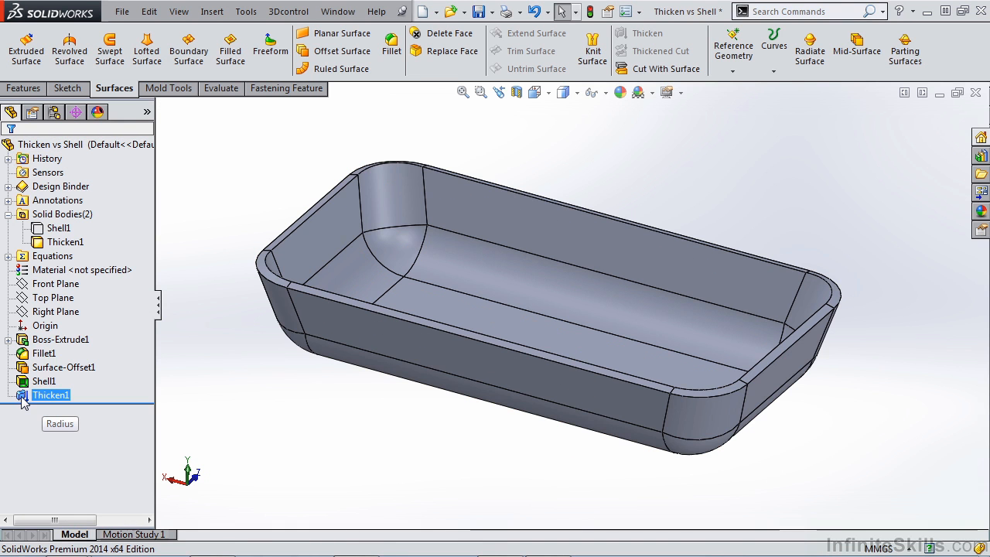
# Step: Set Thicken1's D1 thickness to =WallThickness, rebuilding it at 4 mm
pyautogui.click(51, 395)
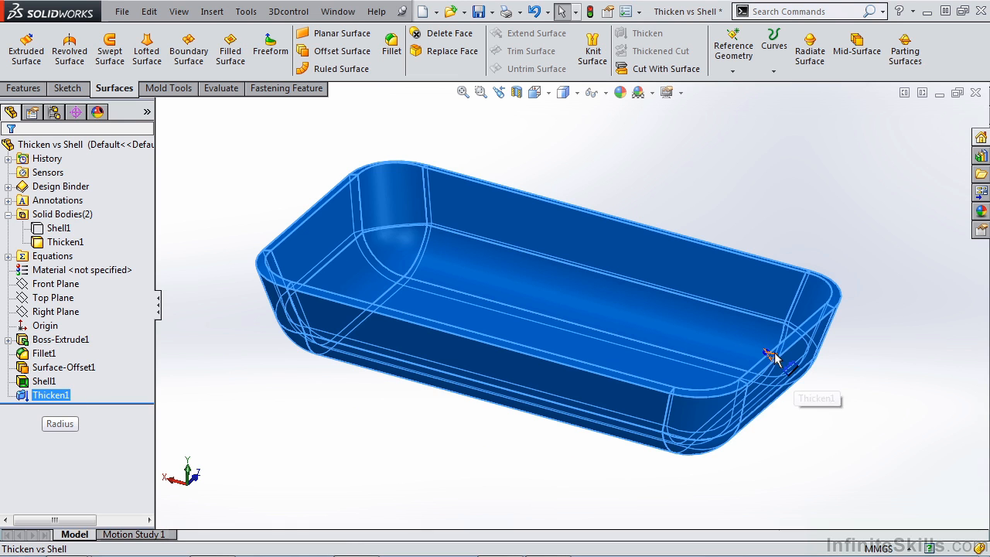
pyautogui.moveTo(776, 361)
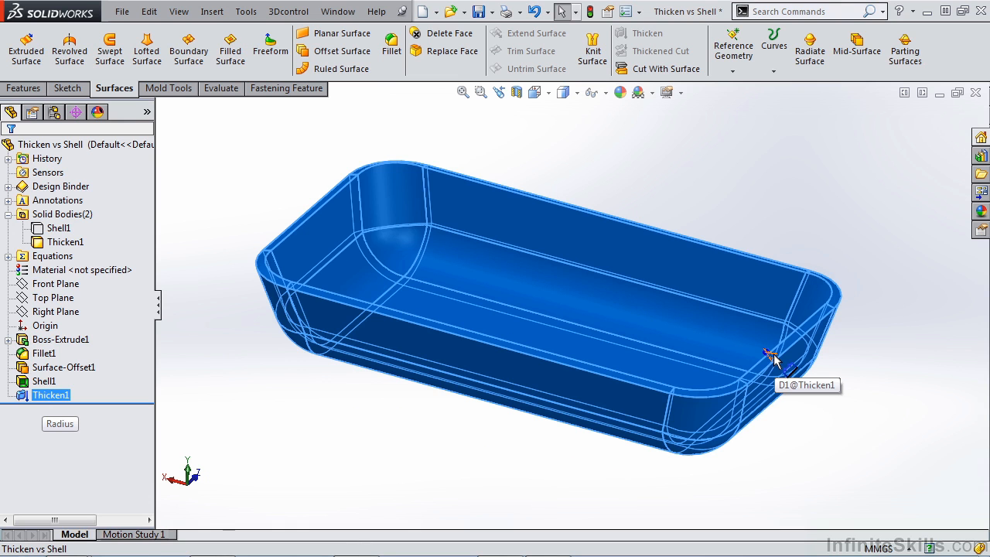
pyautogui.doubleClick(774, 355)
pyautogui.write('=')
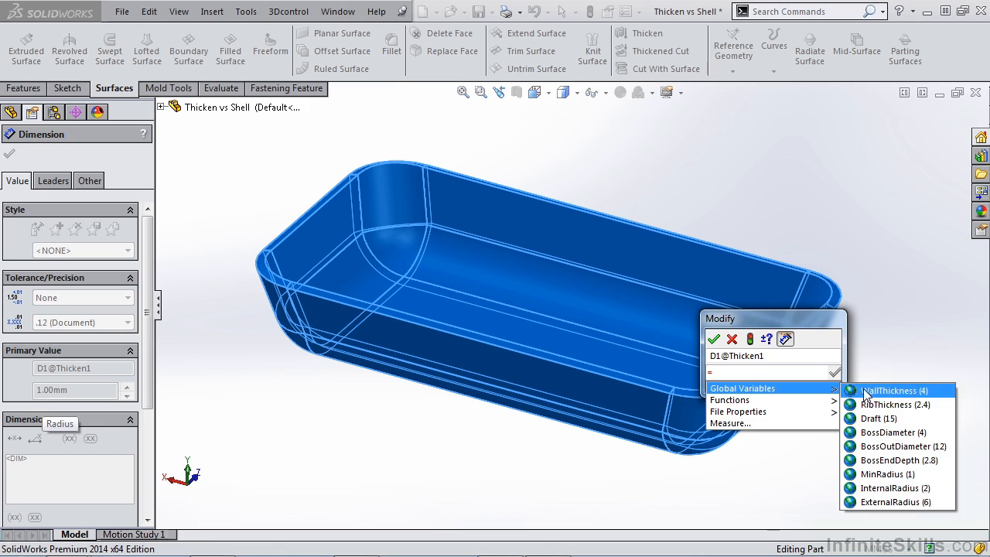
pyautogui.click(888, 389)
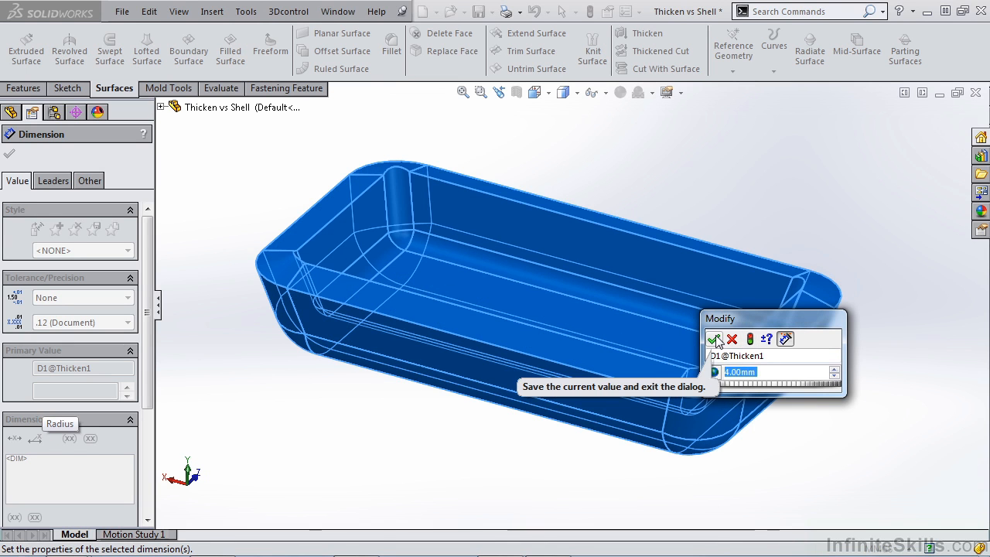
pyautogui.click(715, 339)
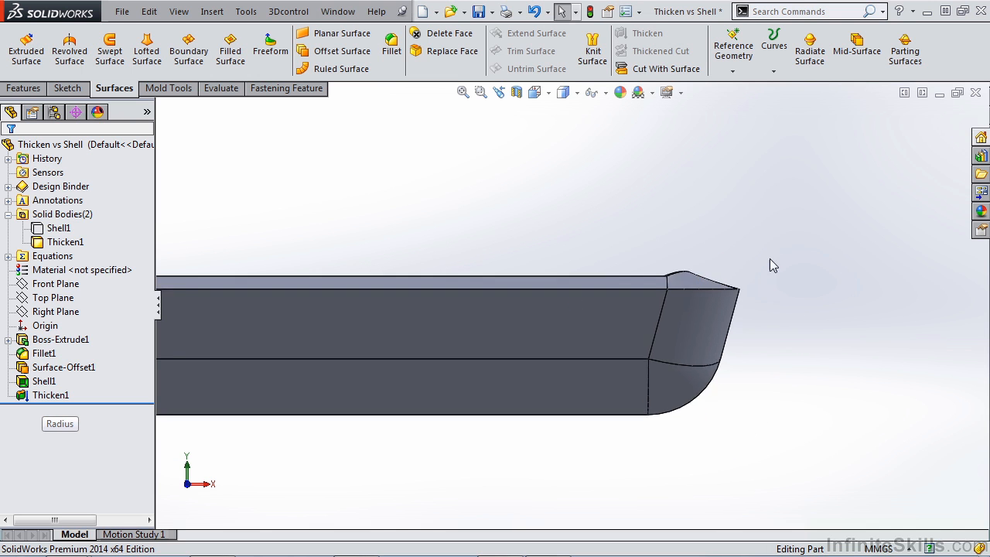
# Step: Compare the shelled and thickened bodies, then delete Thicken1 while keeping the offset surface
pyautogui.click(59, 227)
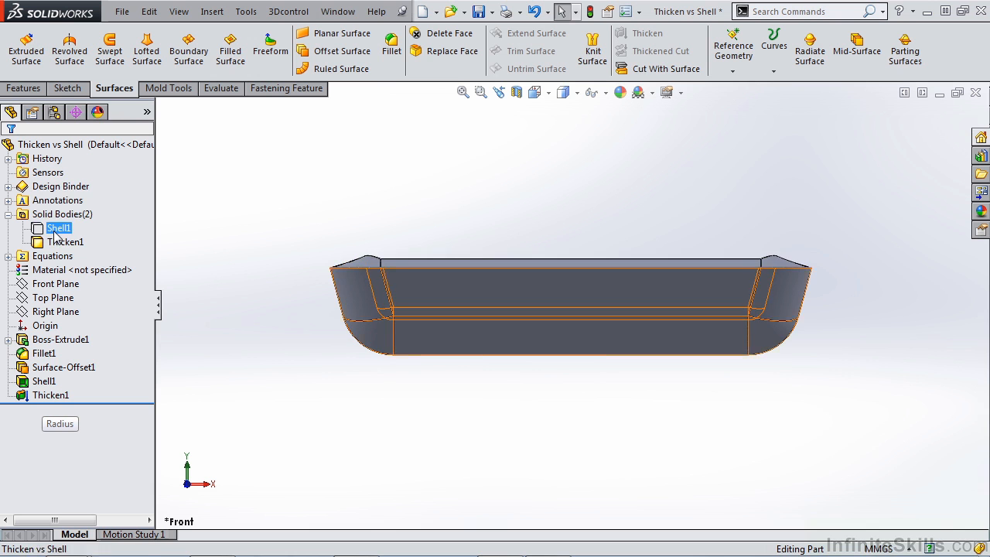
pyautogui.click(65, 242)
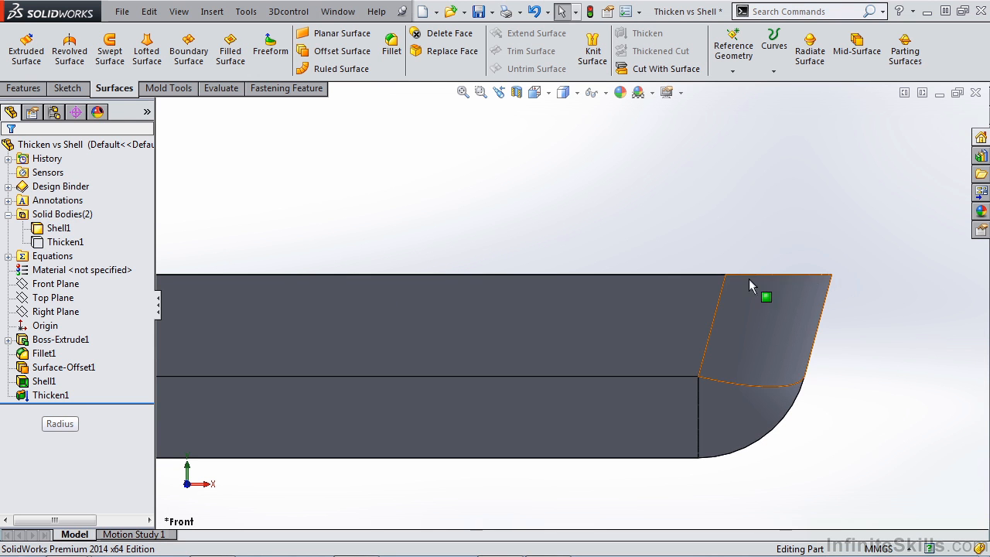
pyautogui.moveTo(820, 284)
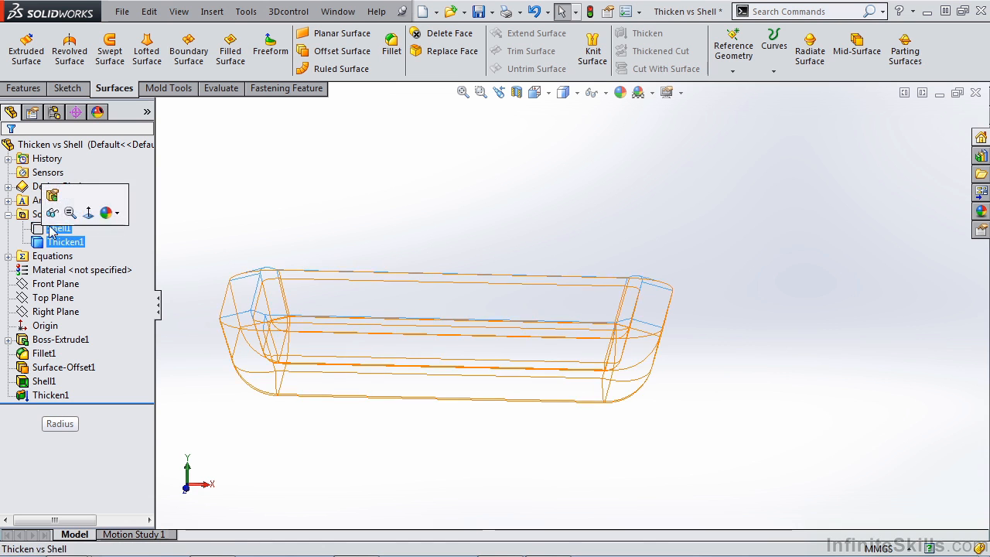
pyautogui.click(55, 297)
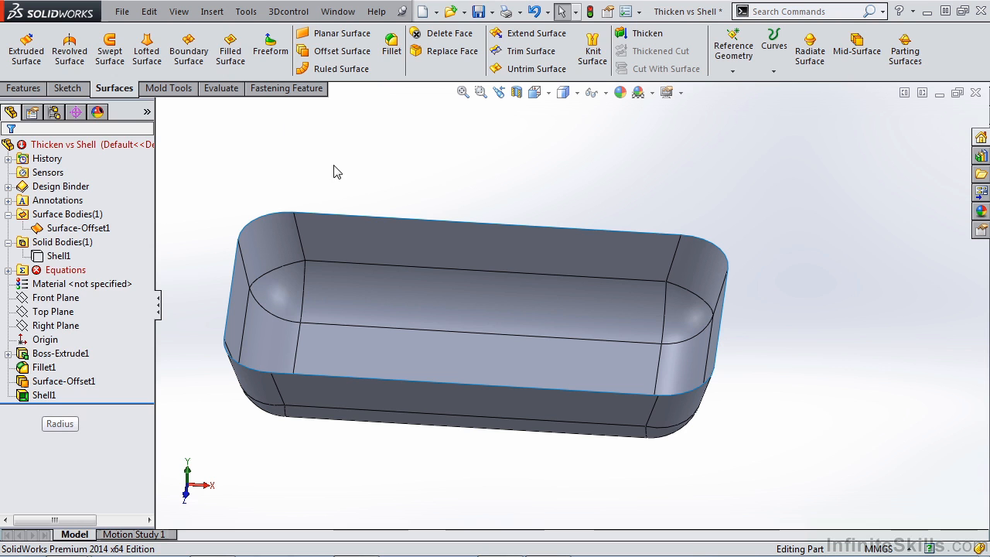
# Step: Cap the tray's open rim with a Filled Surface using Select Open Loop
pyautogui.rightClick(279, 225)
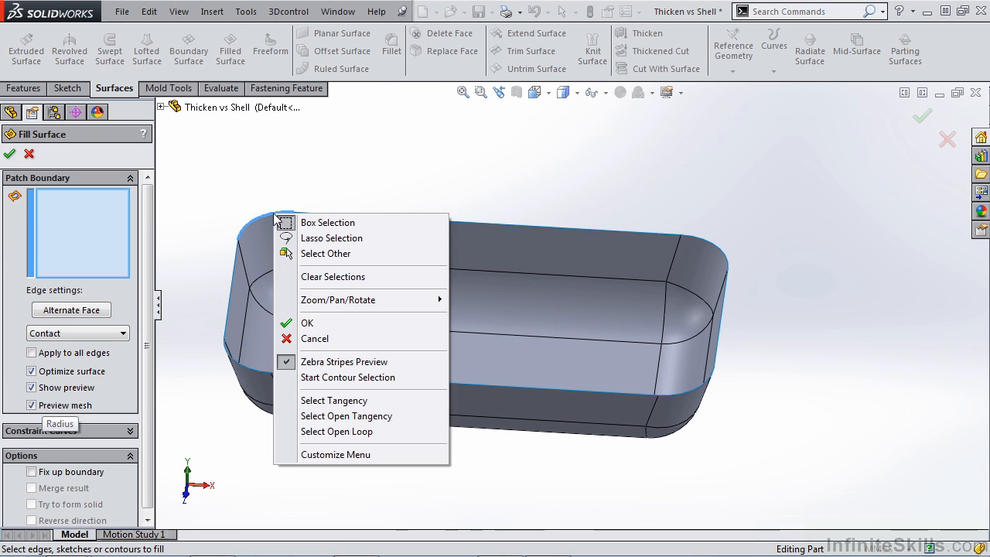
pyautogui.click(307, 323)
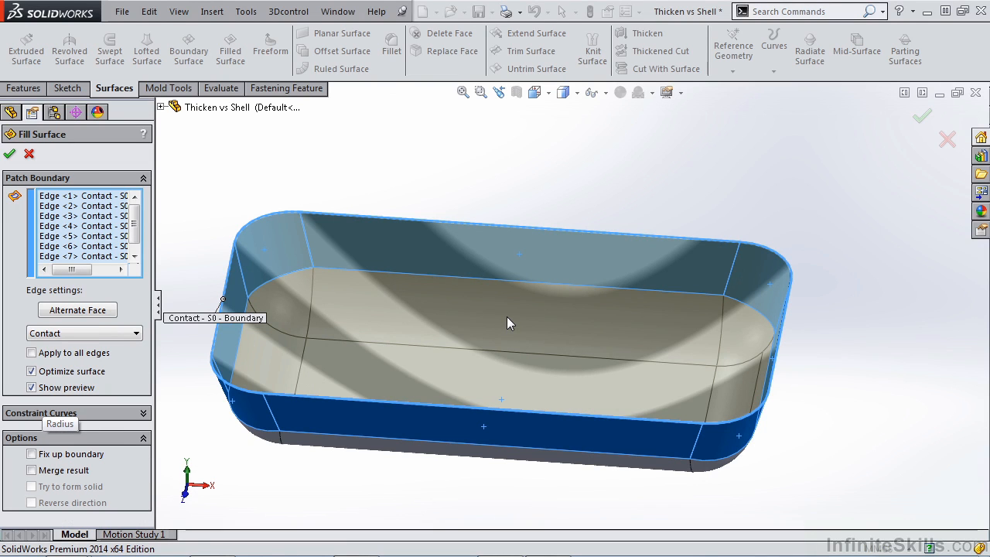
pyautogui.moveTo(325, 257)
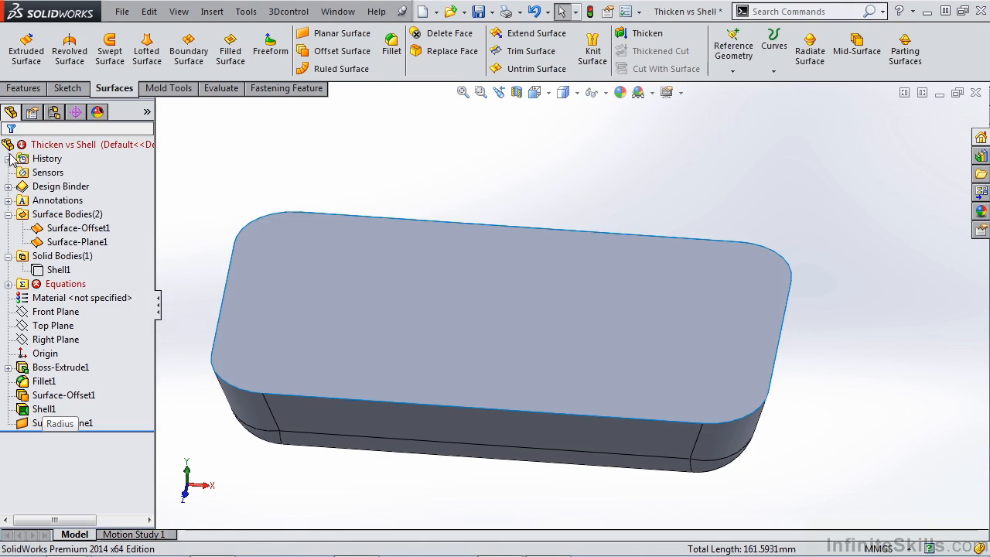
pyautogui.moveTo(765, 346)
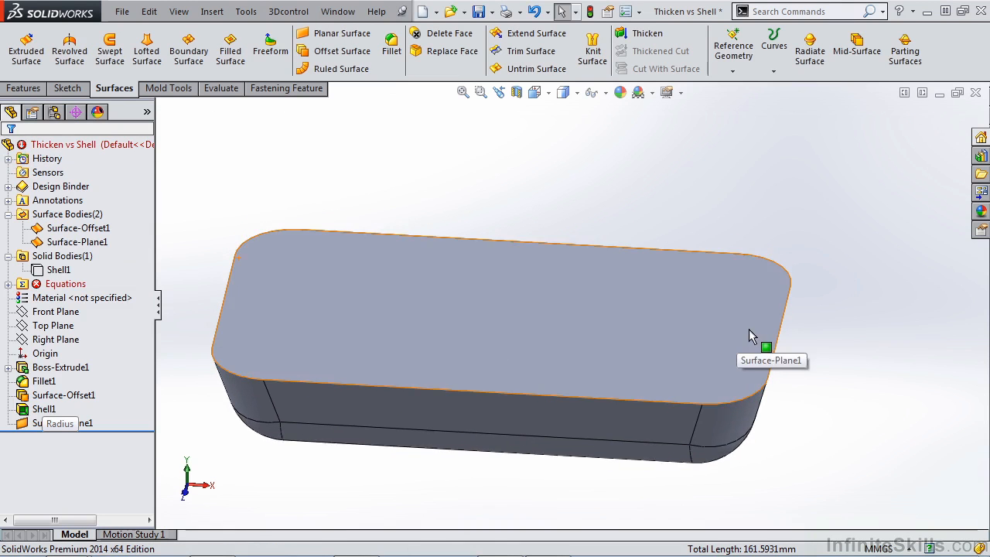
pyautogui.click(592, 46)
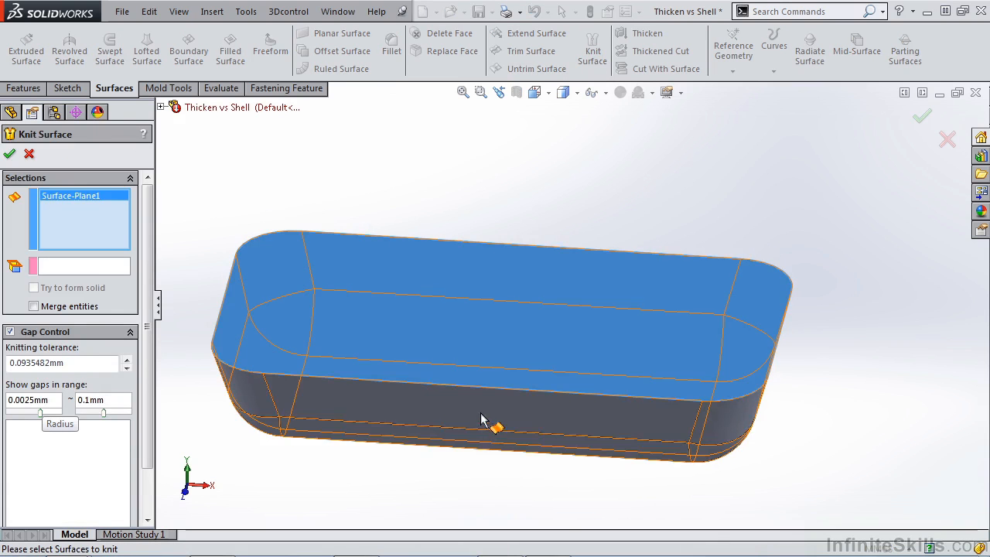
# Step: Knit the capped surfaces into a solid and shell it into a second tray
pyautogui.click(495, 418)
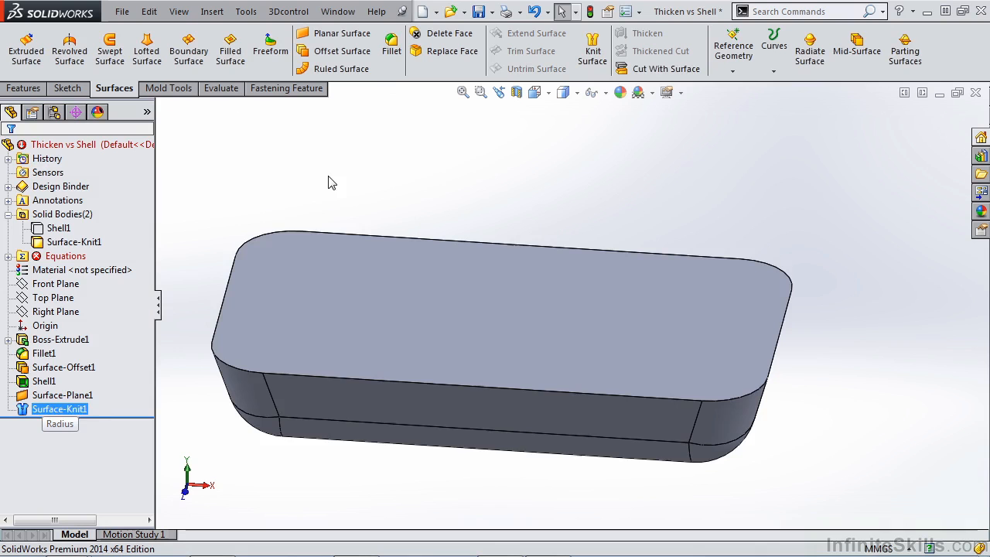
pyautogui.click(24, 88)
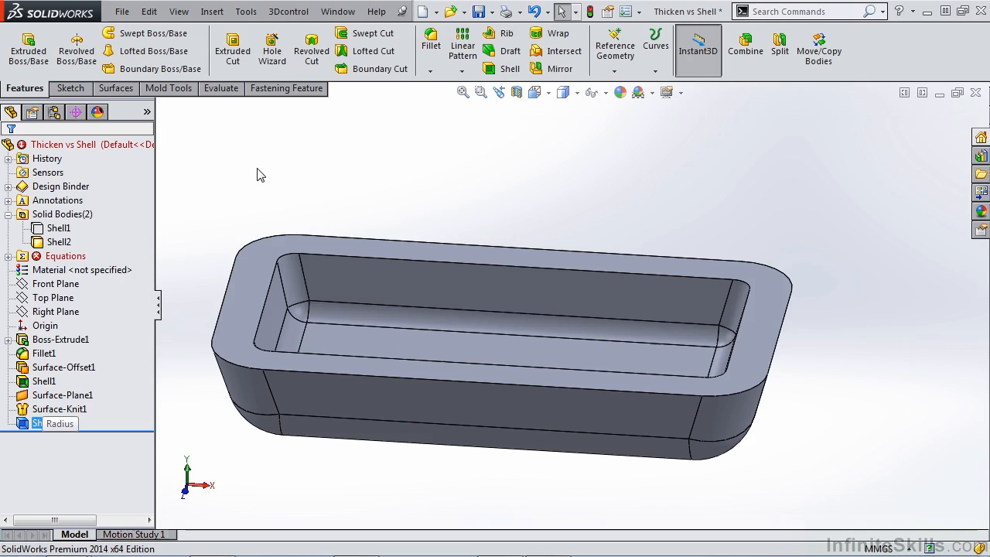
pyautogui.click(60, 228)
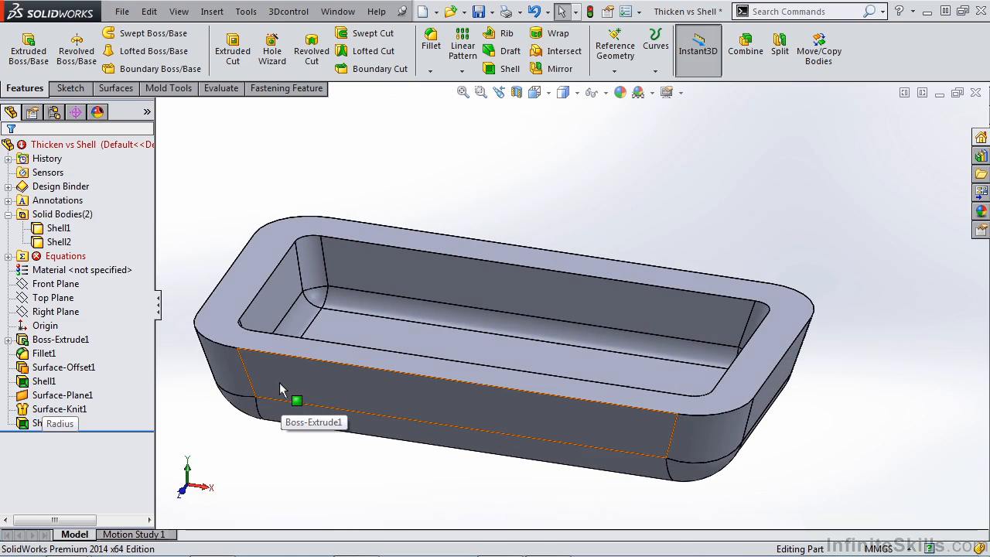
pyautogui.moveTo(305, 244)
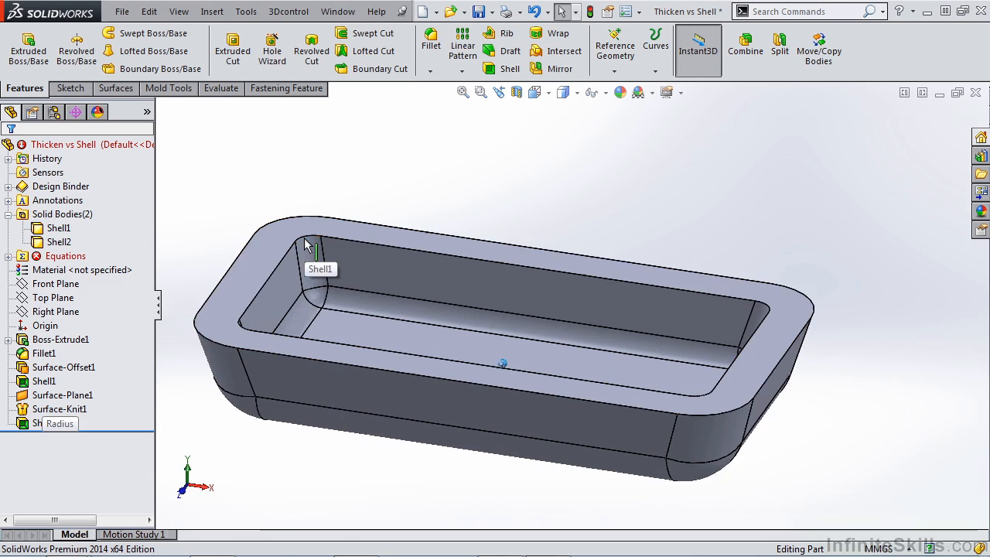
# Step: Hide the original Shell1 body and select the Equations entry showing an error
pyautogui.click(58, 227)
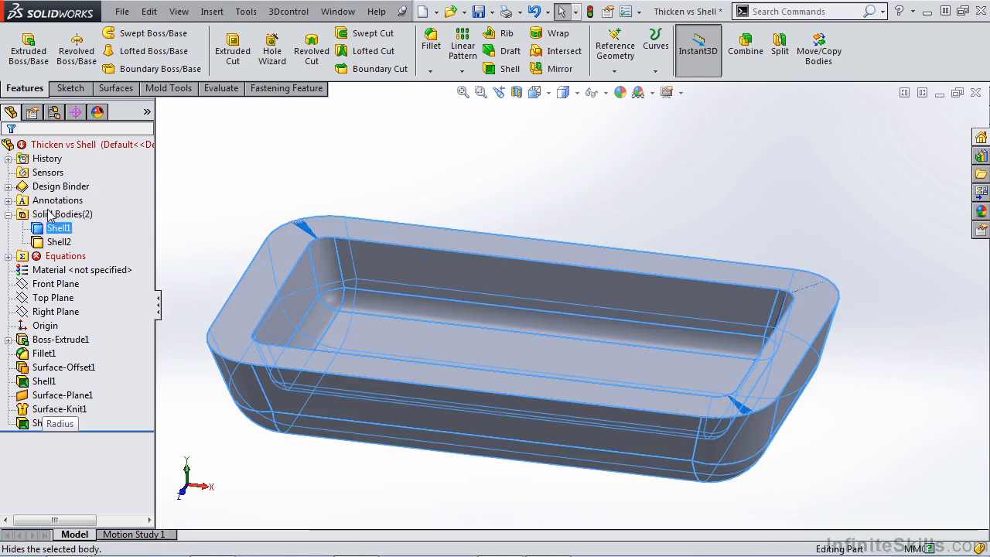
pyautogui.click(240, 191)
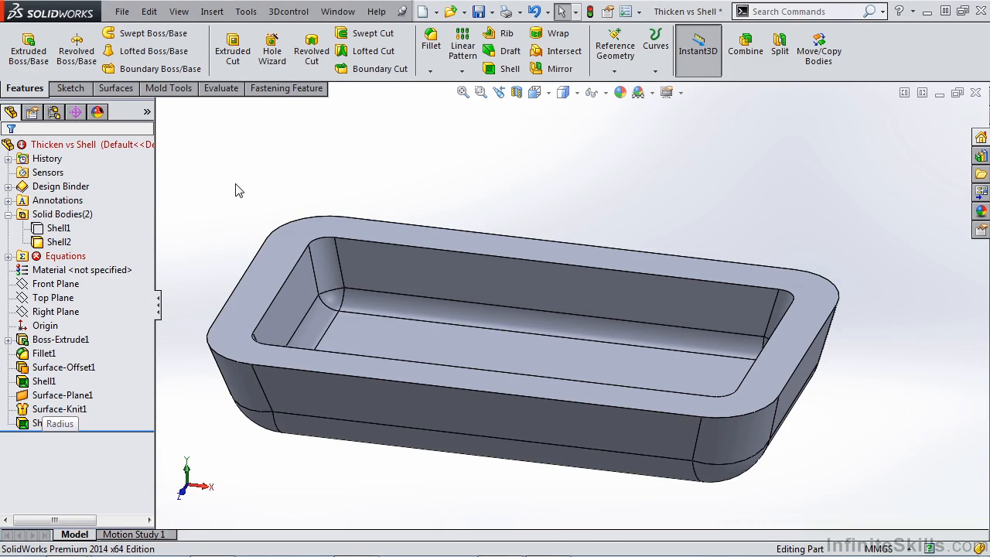
pyautogui.click(65, 256)
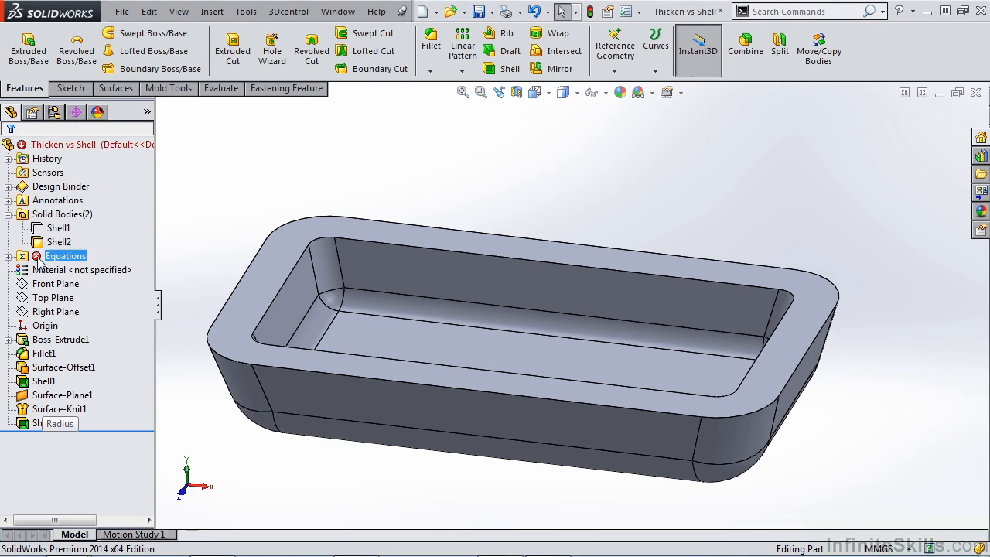
# Step: Delete the invalid D1@Thicken1 row in Tools > Equations and apply
pyautogui.click(17, 256)
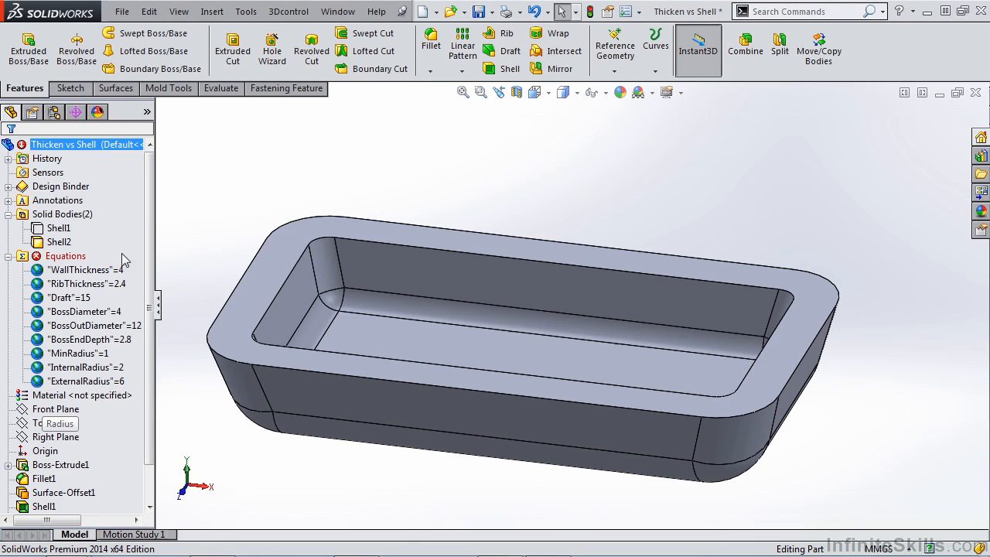
pyautogui.click(246, 11)
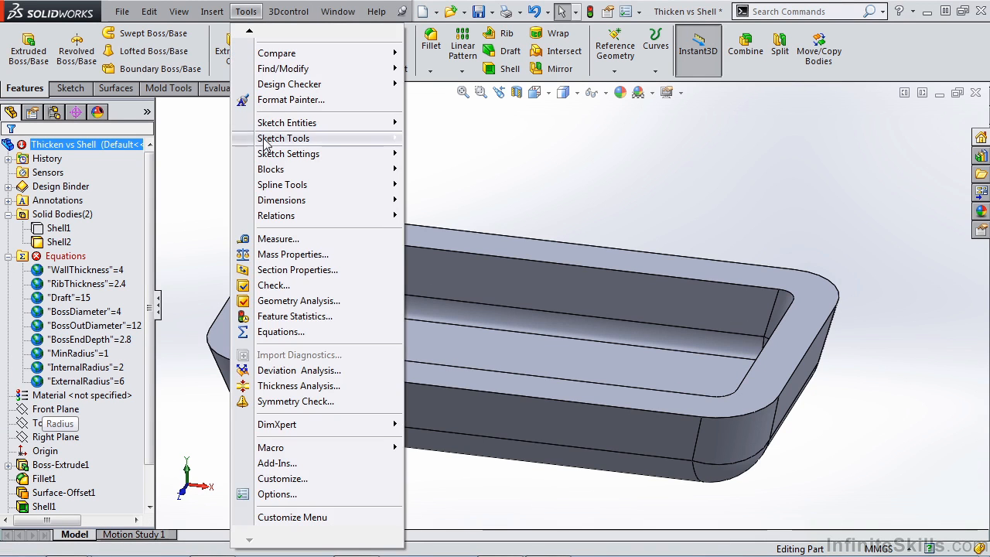
pyautogui.click(281, 332)
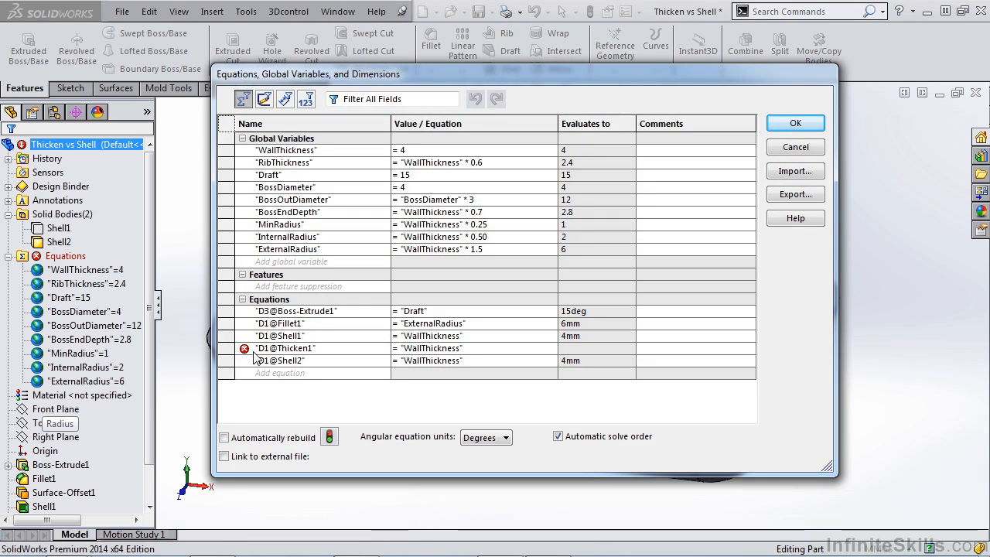
pyautogui.moveTo(281, 360)
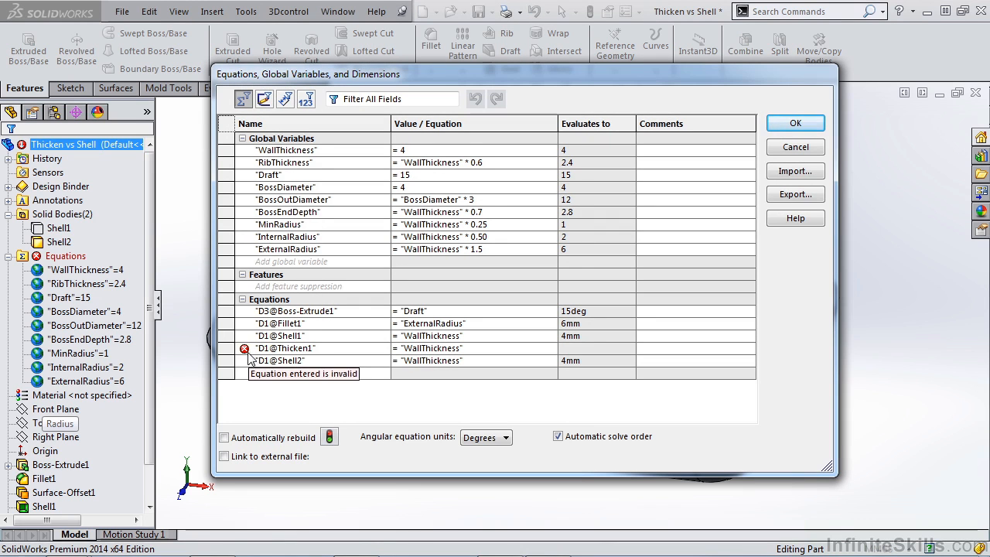
pyautogui.click(310, 348)
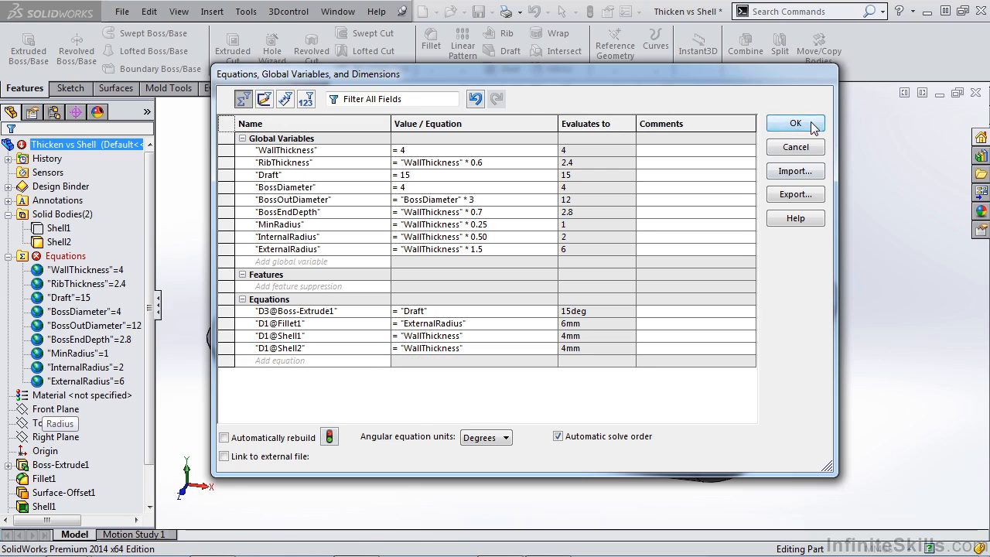
pyautogui.click(795, 124)
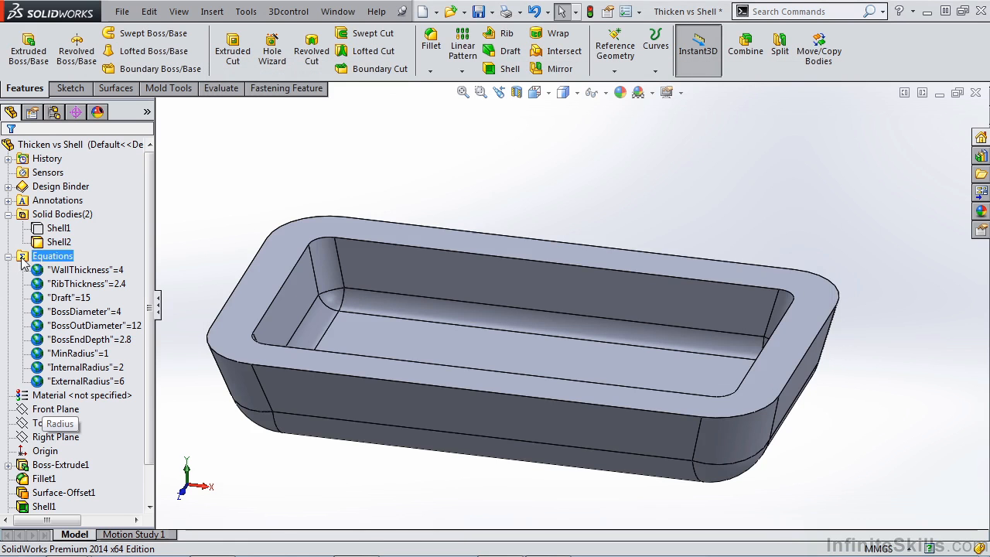